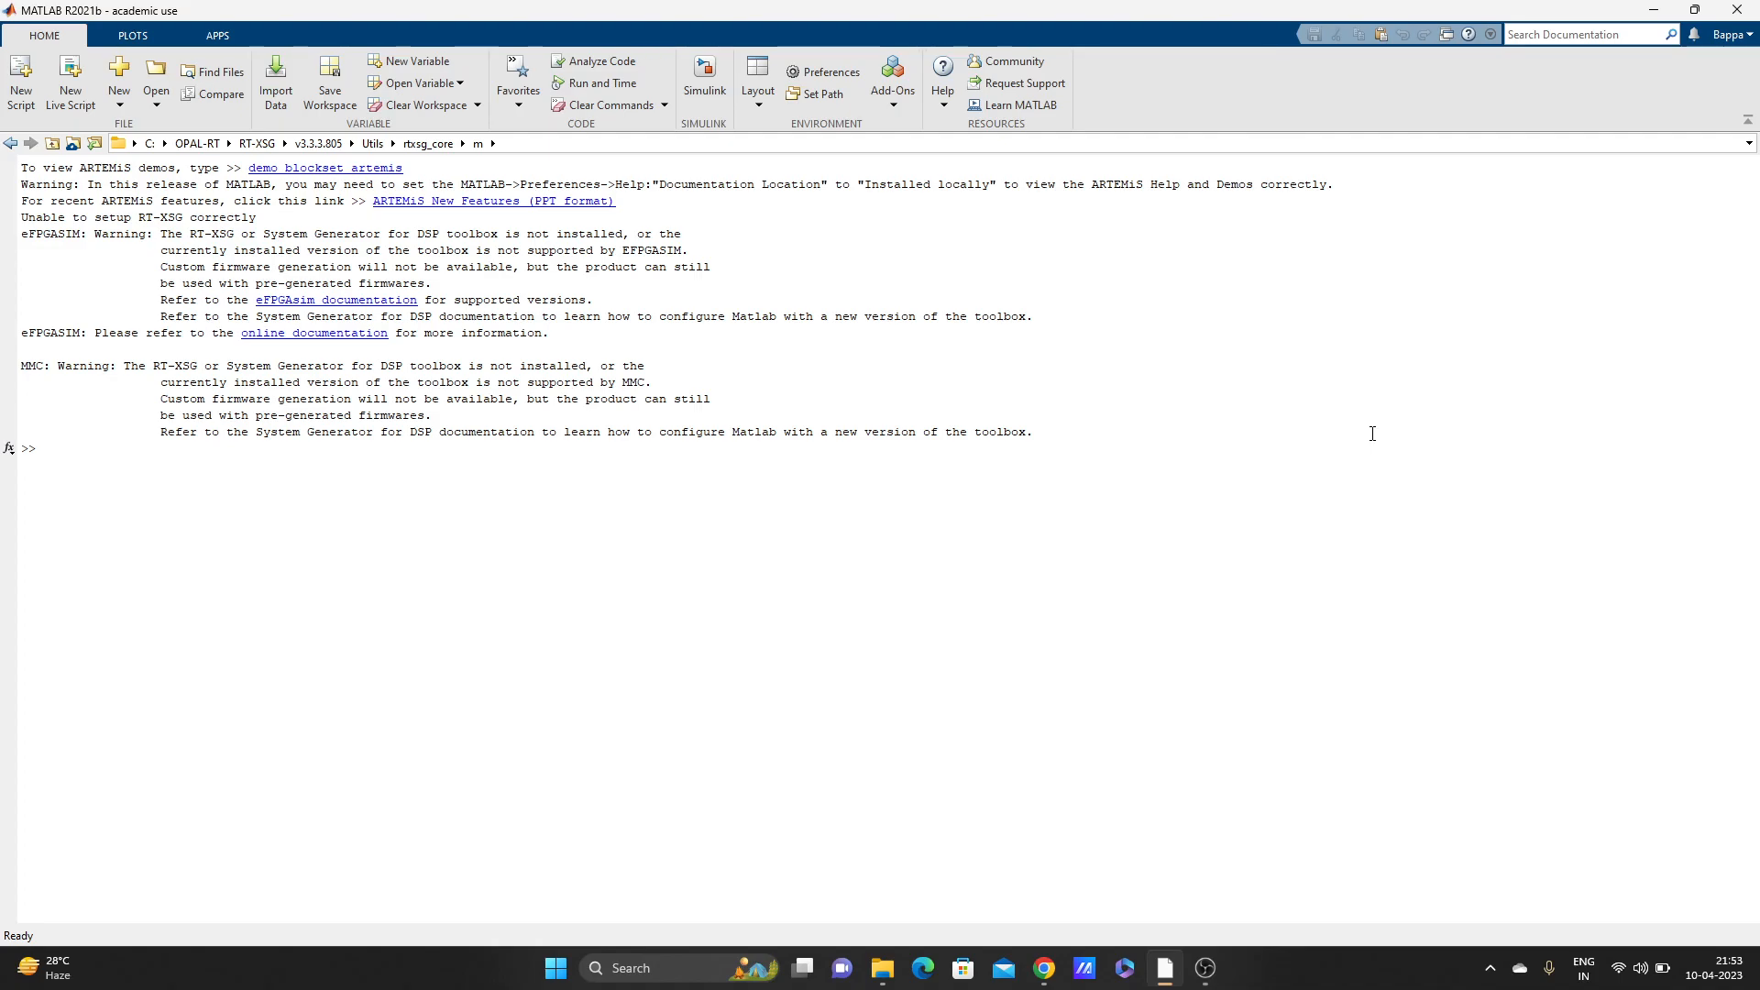
# Apply the Default desktop layout from the Home tab's Layout choices
pyautogui.click(39, 448)
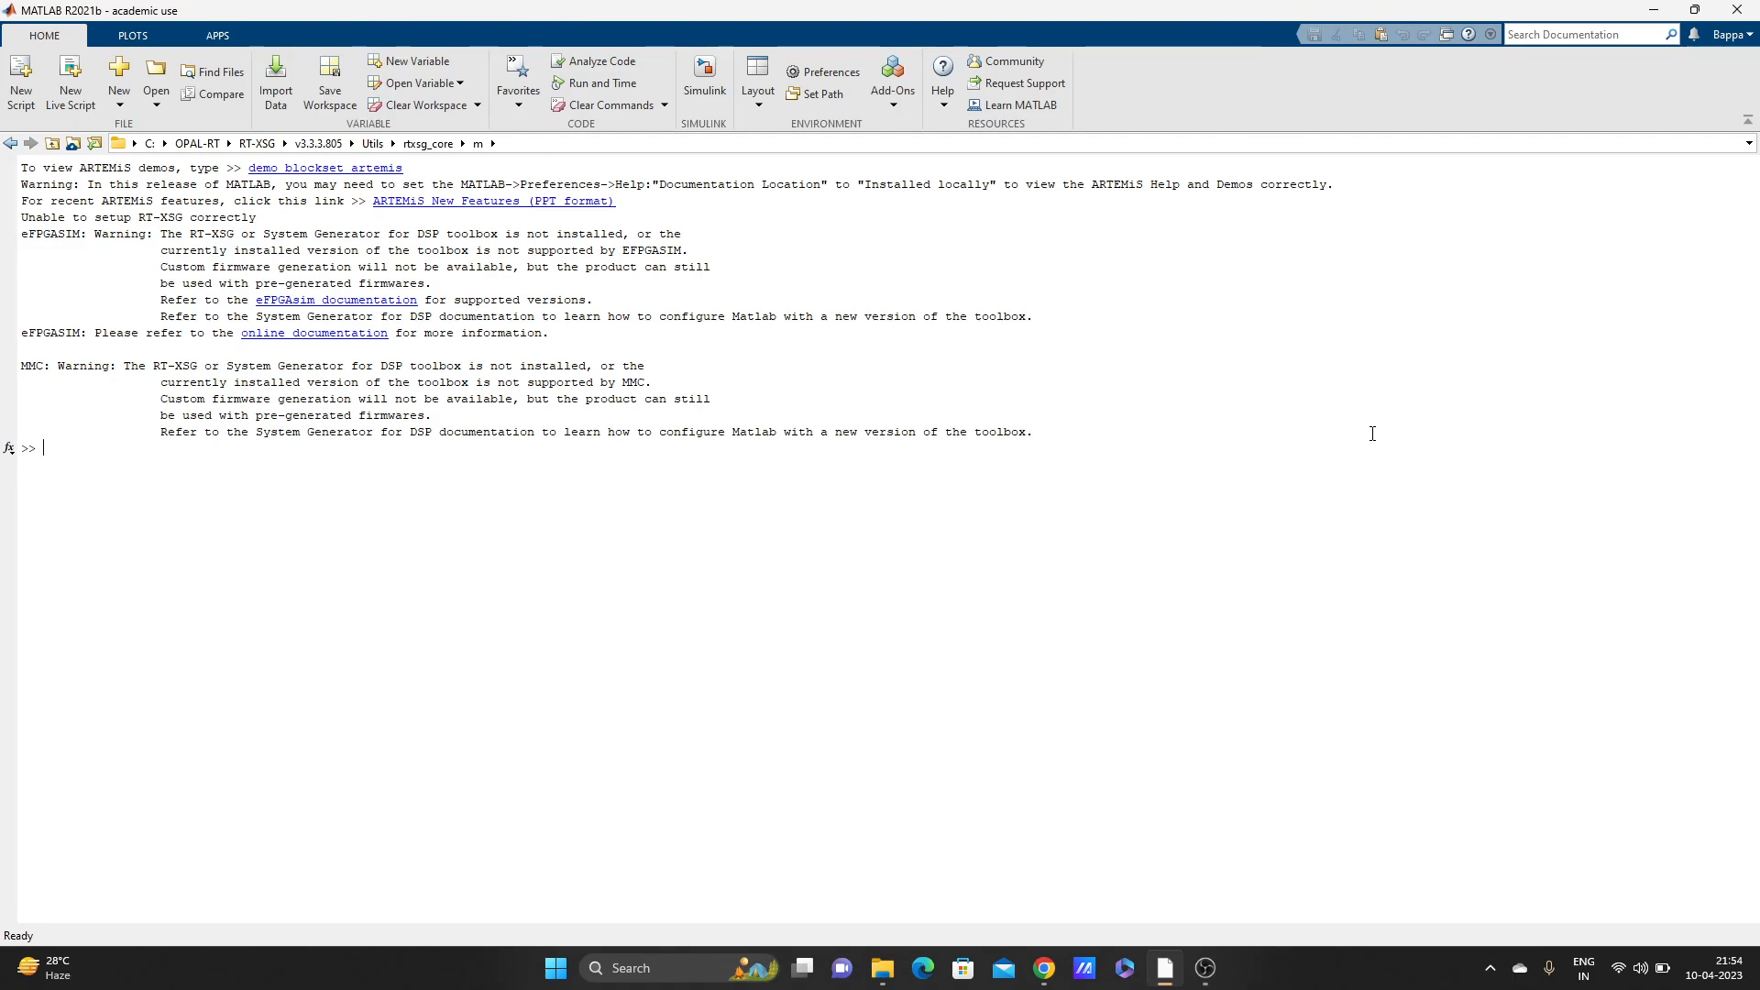
pyautogui.moveTo(1107, 351)
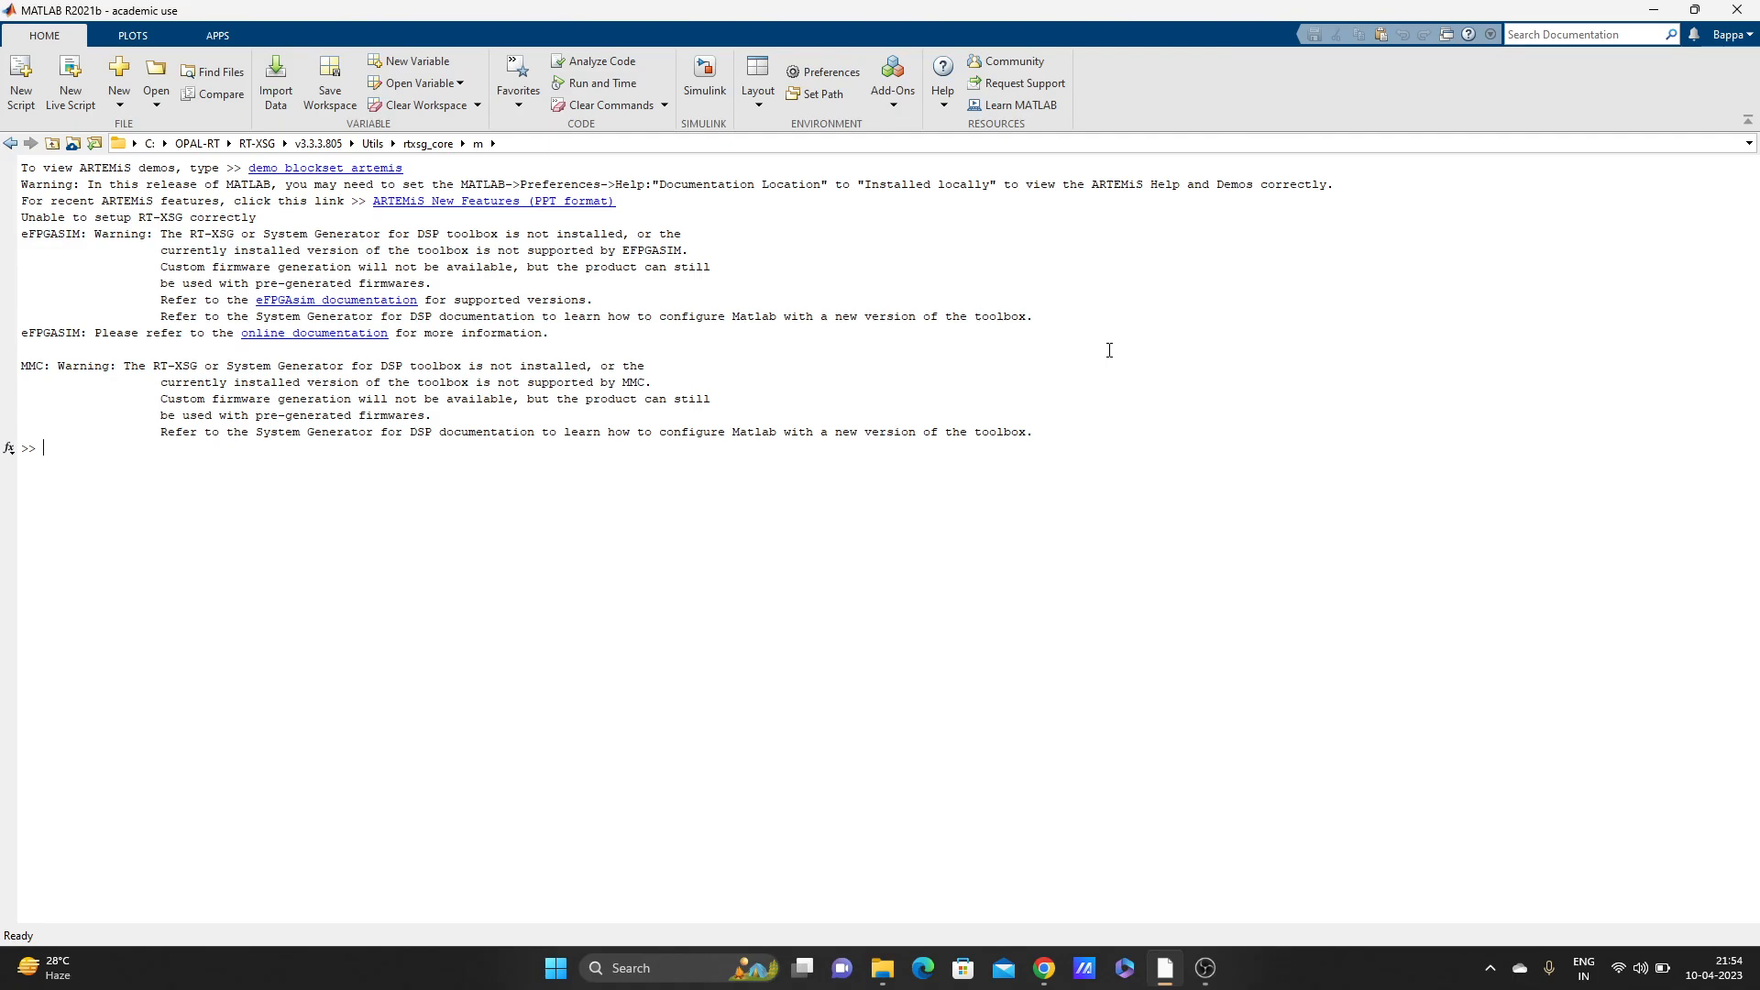
pyautogui.moveTo(567, 247)
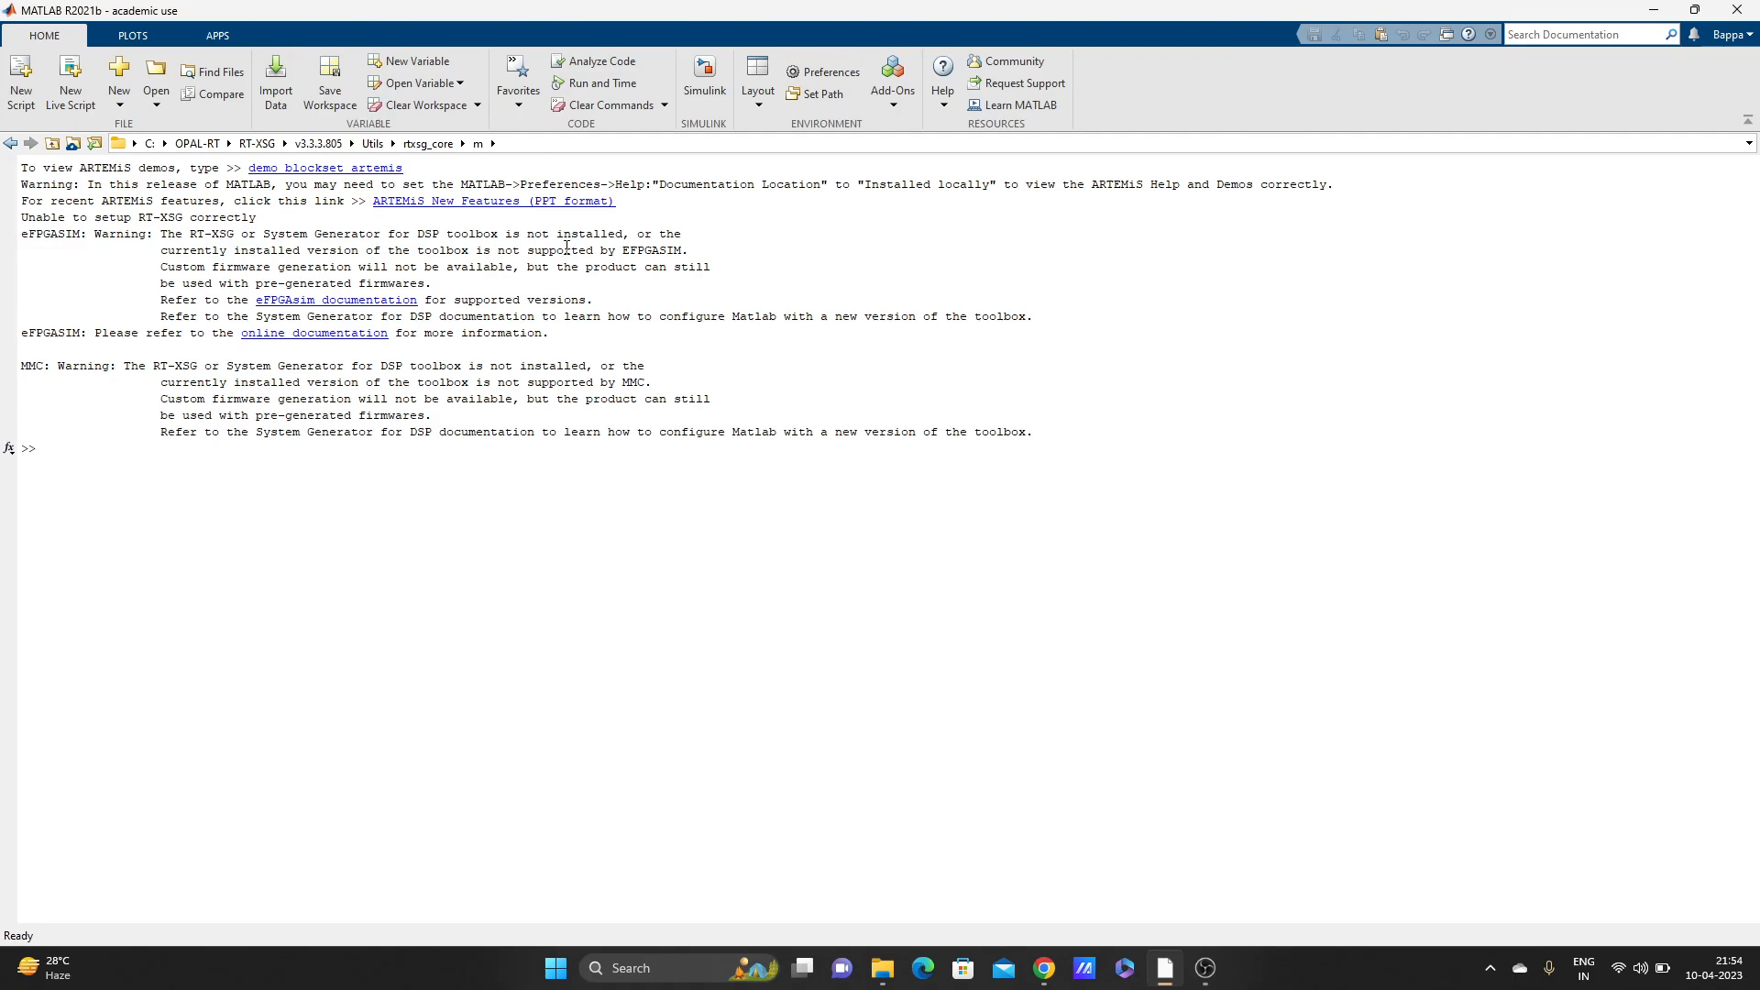
pyautogui.moveTo(744, 168)
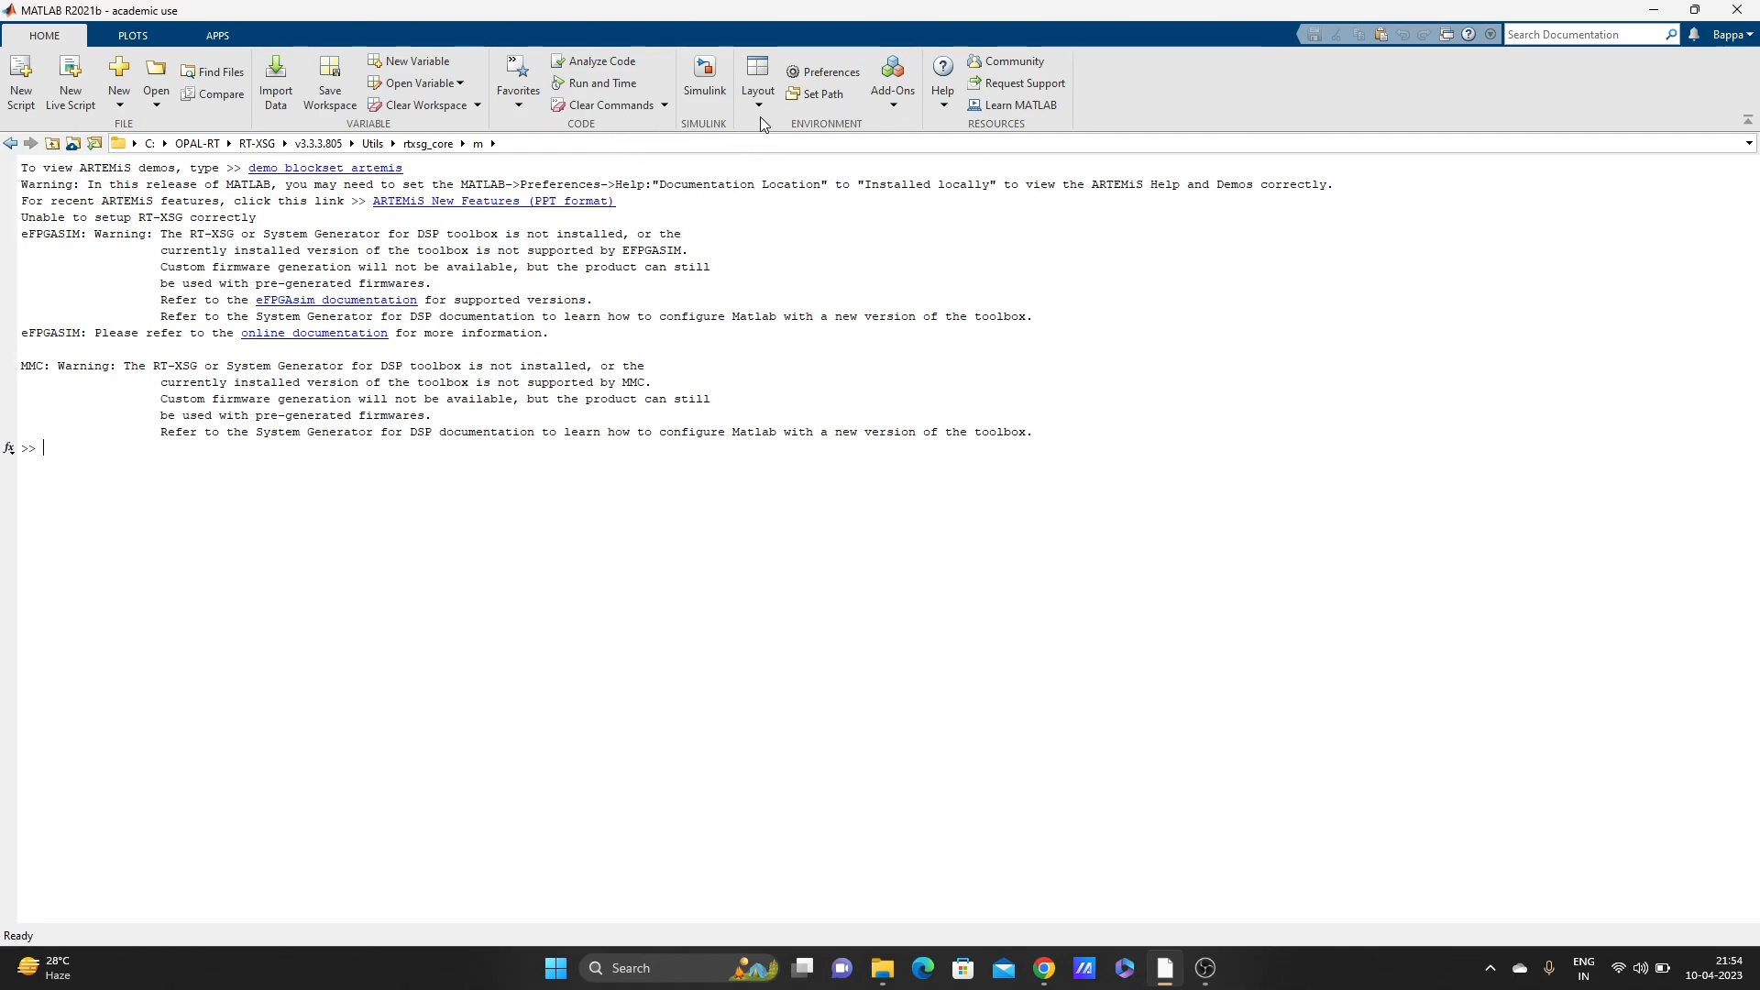
pyautogui.moveTo(264, 64)
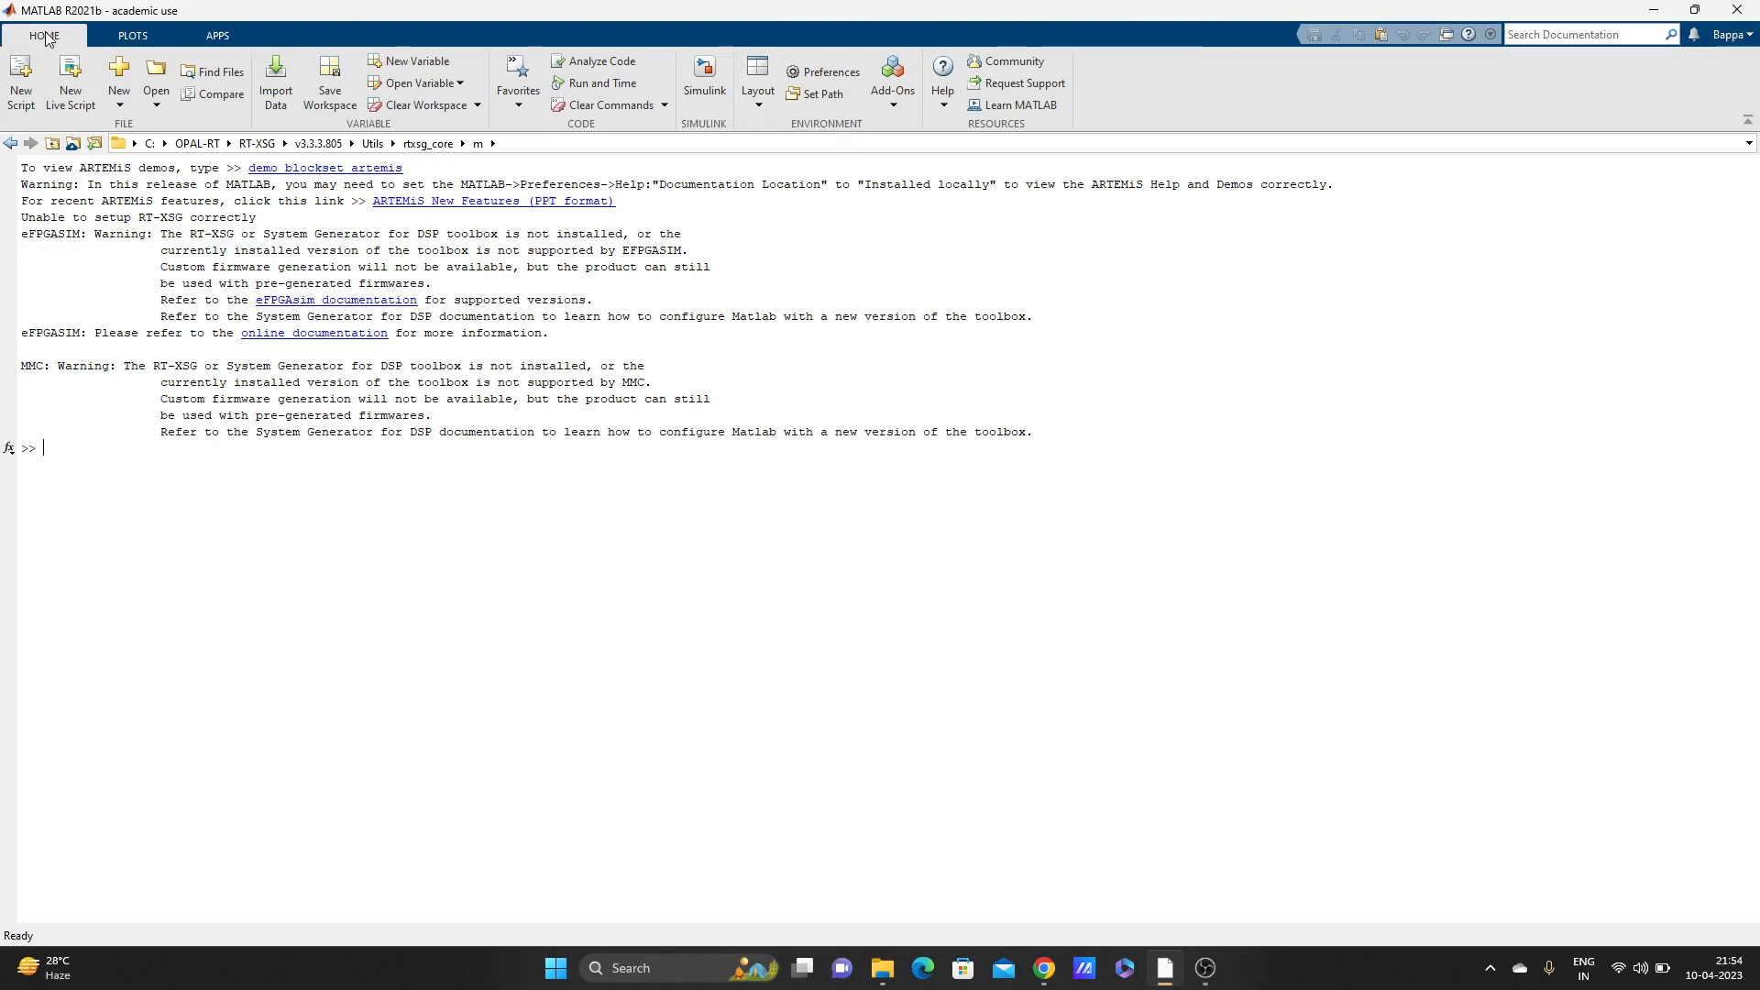
pyautogui.moveTo(757, 85)
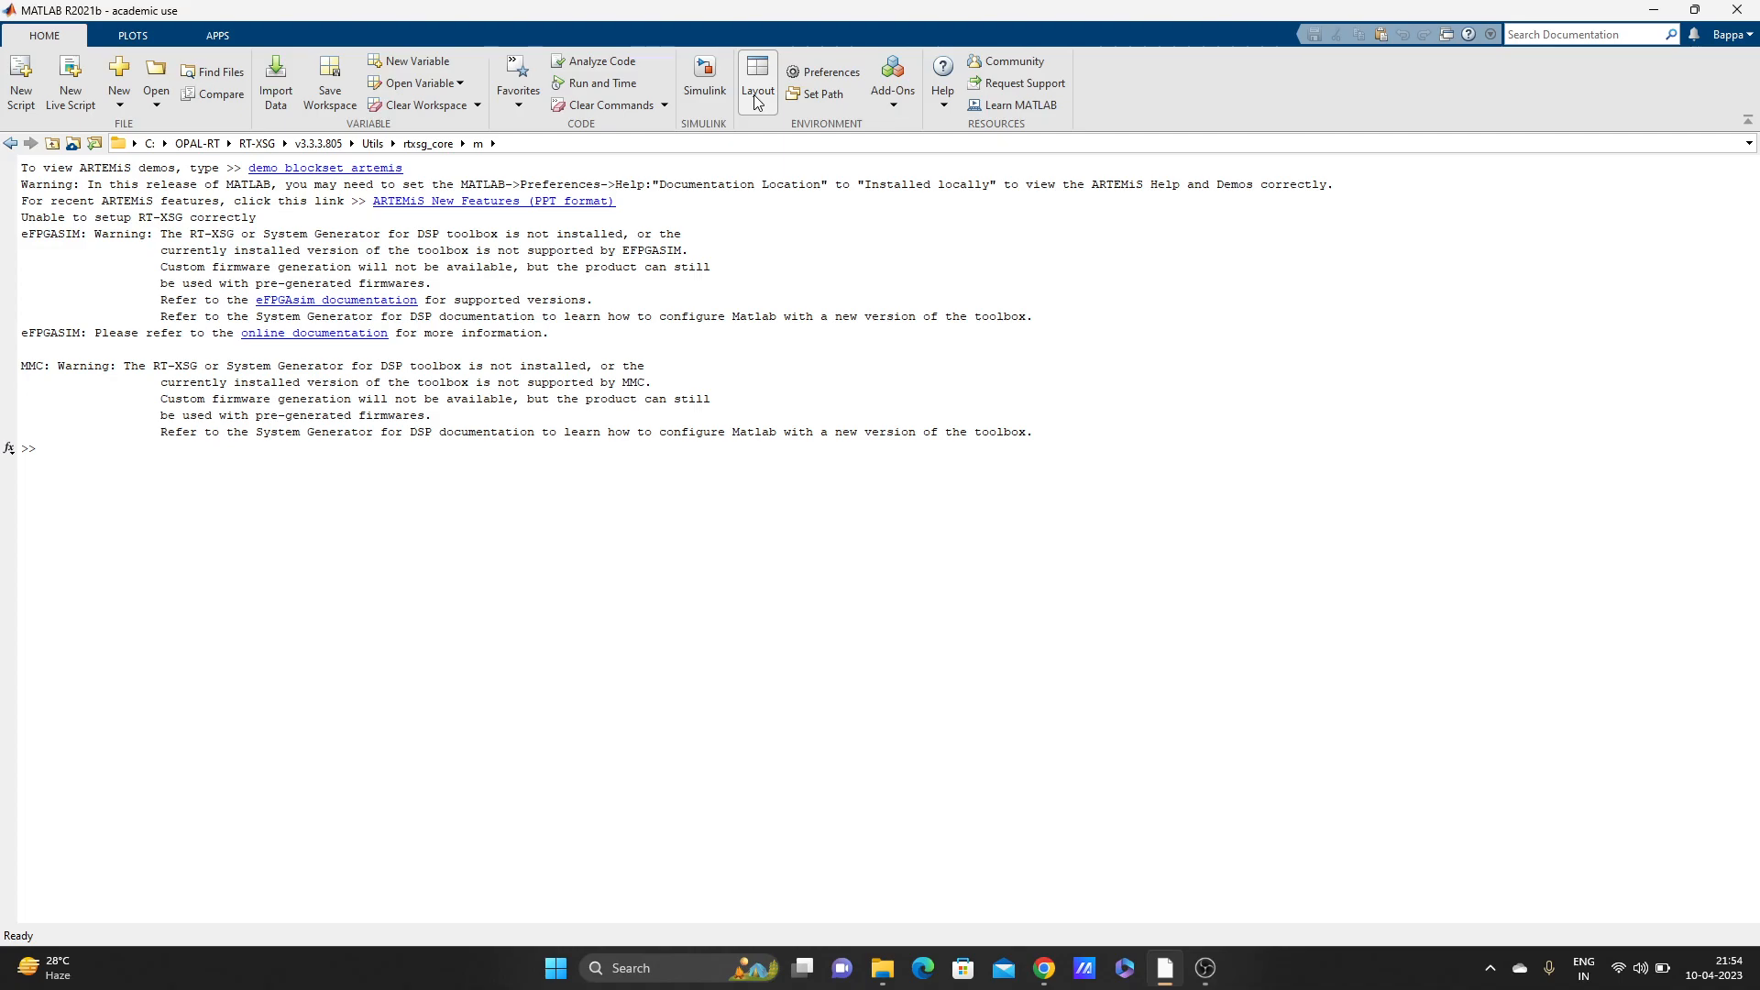
pyautogui.click(757, 82)
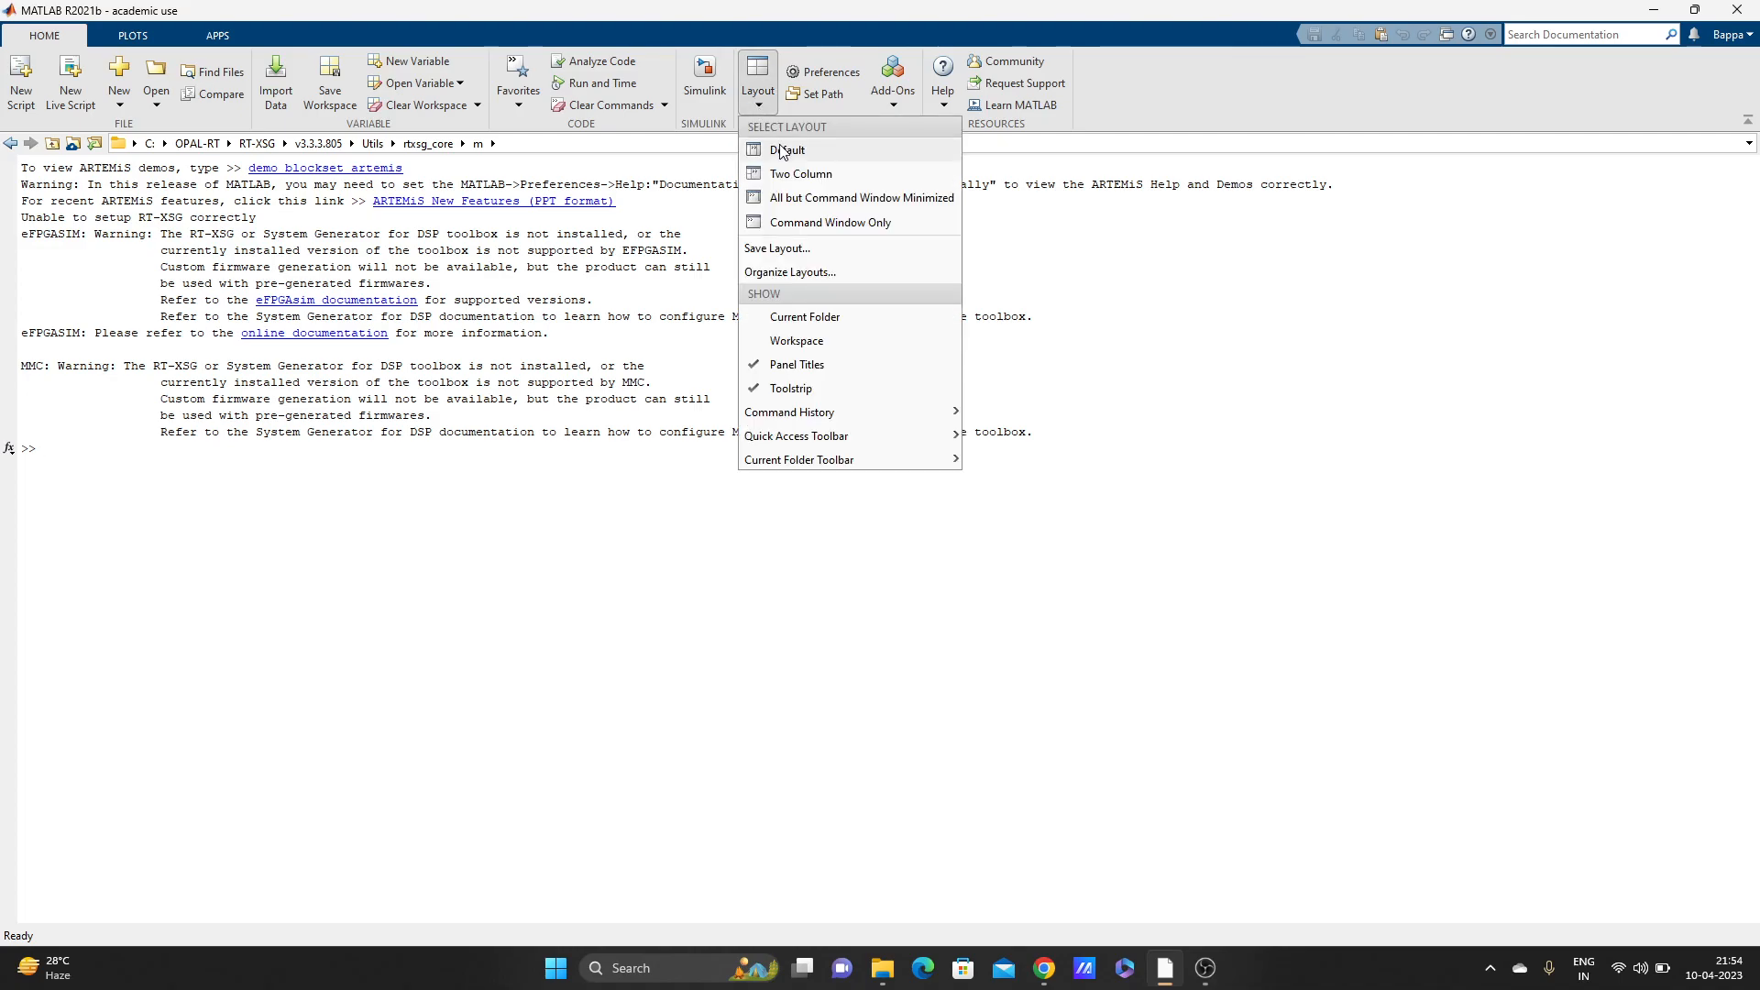
pyautogui.click(785, 148)
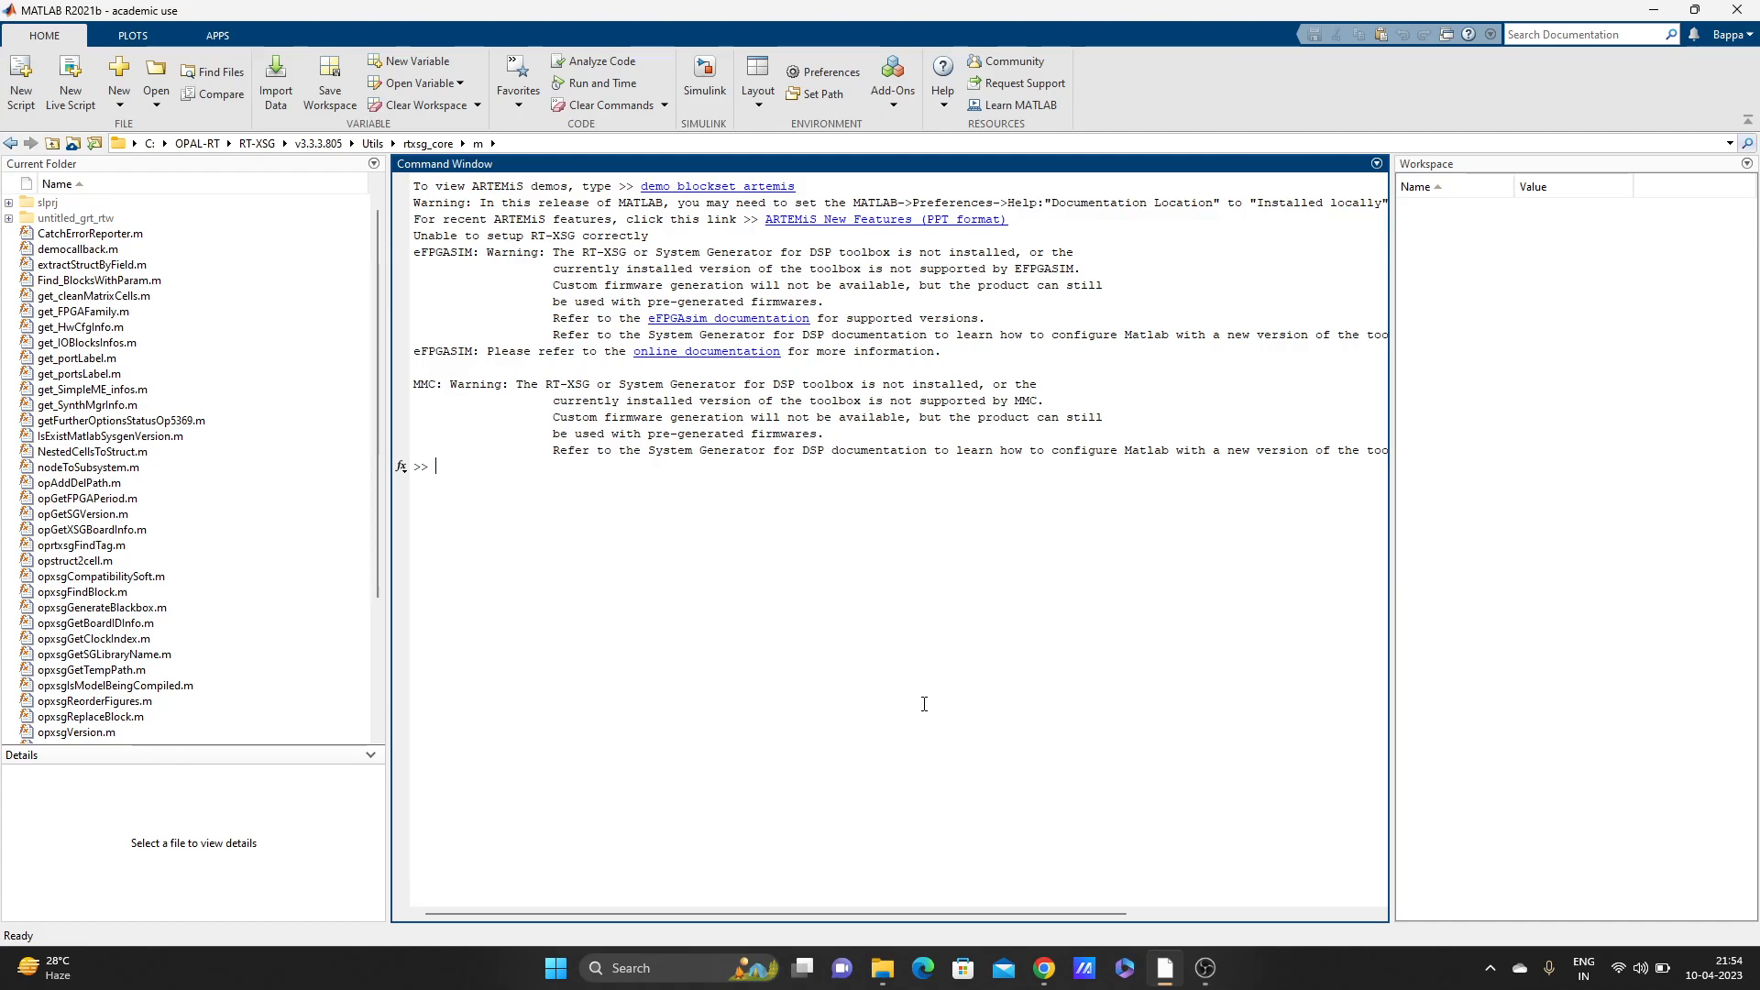
pyautogui.moveTo(537, 136)
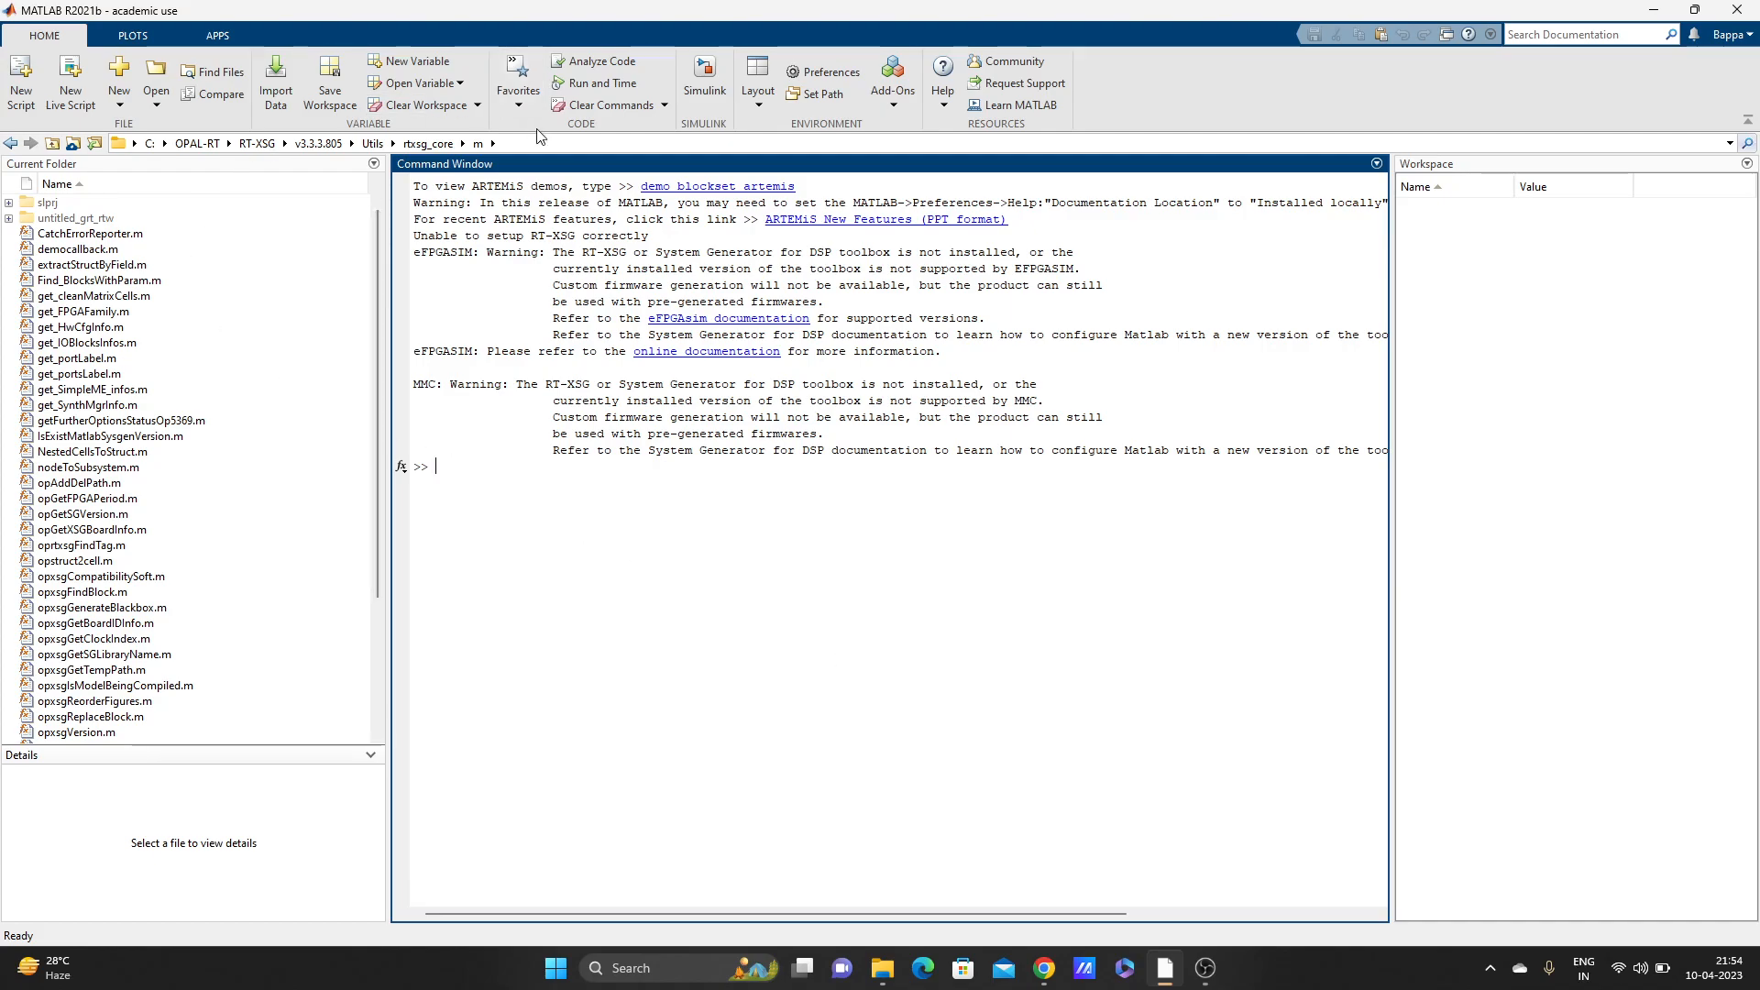
# Set the current folder to the Desktop folder under OneDrive via the address bar
pyautogui.click(280, 143)
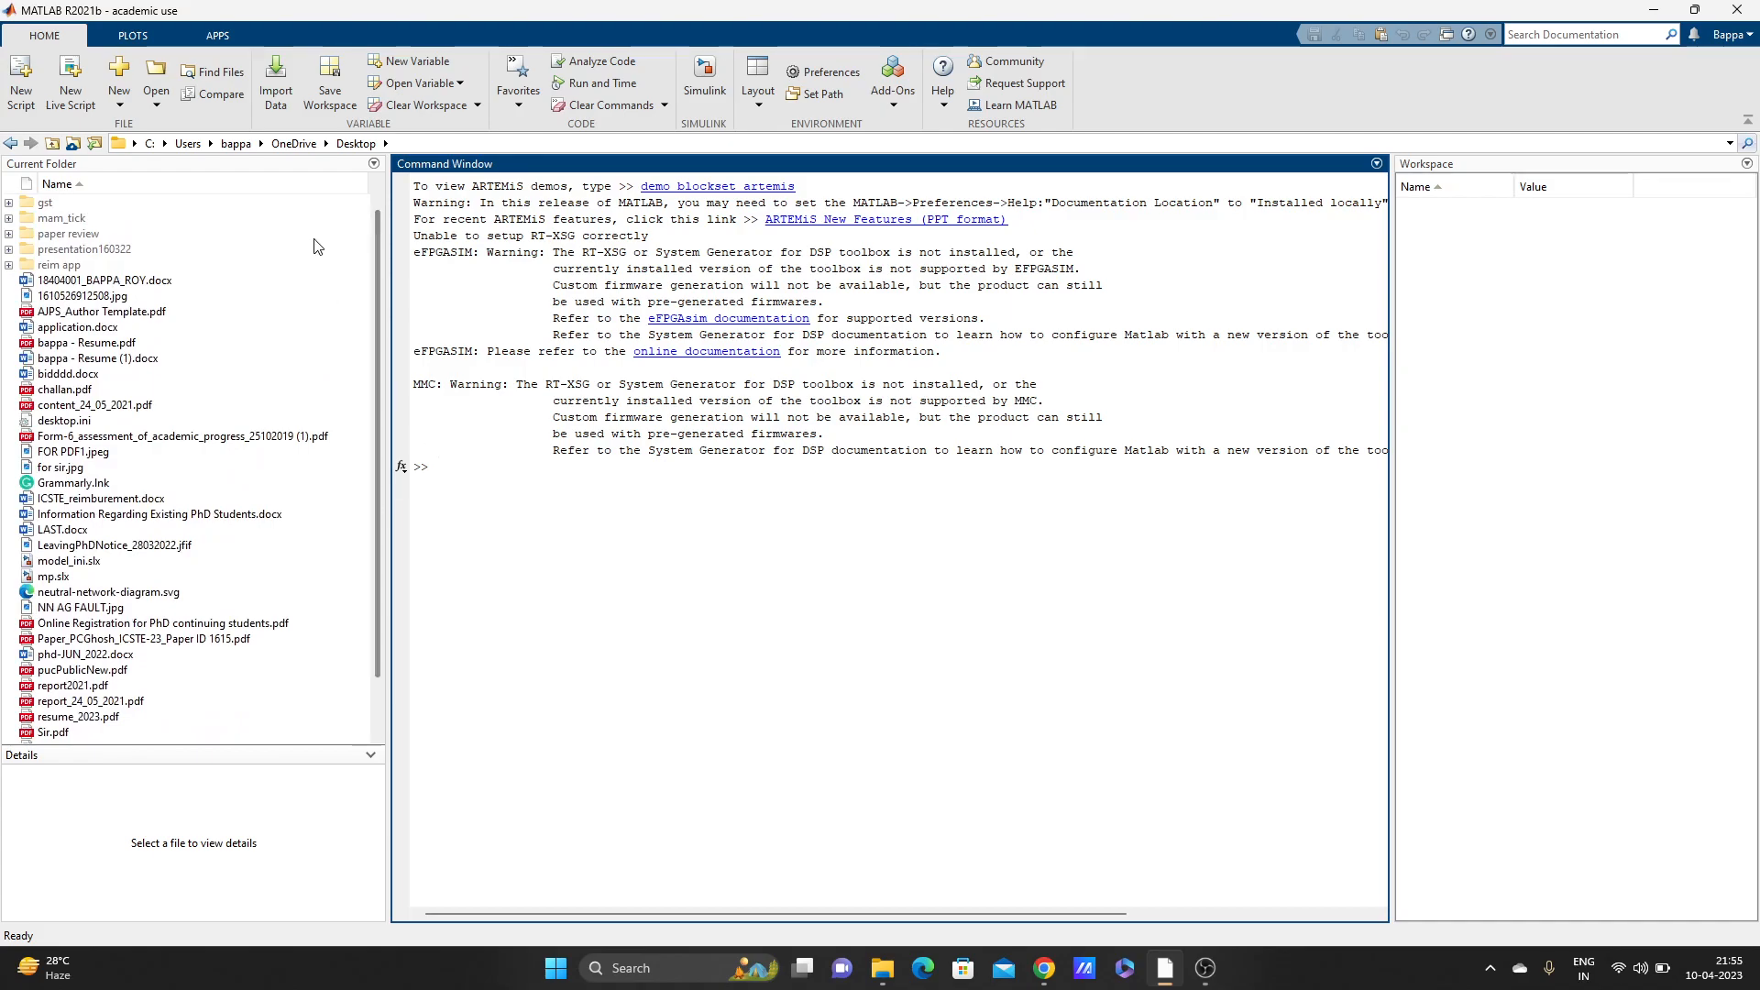
pyautogui.moveTo(211, 288)
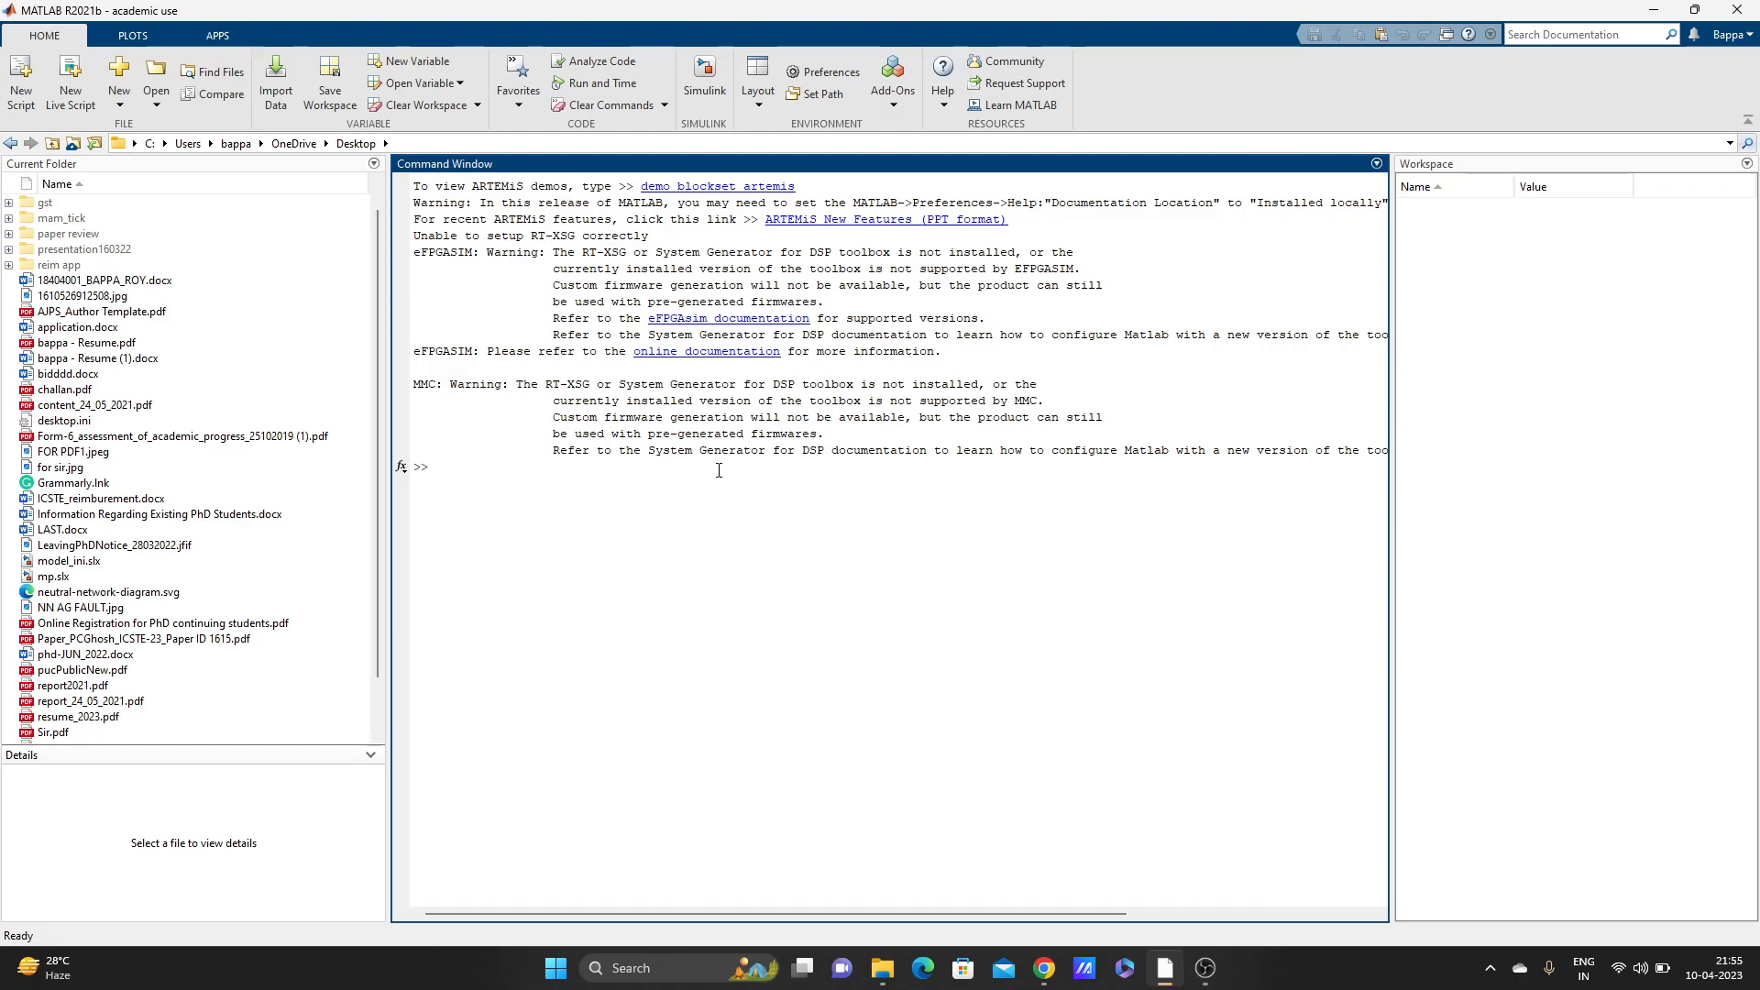
pyautogui.moveTo(772, 552)
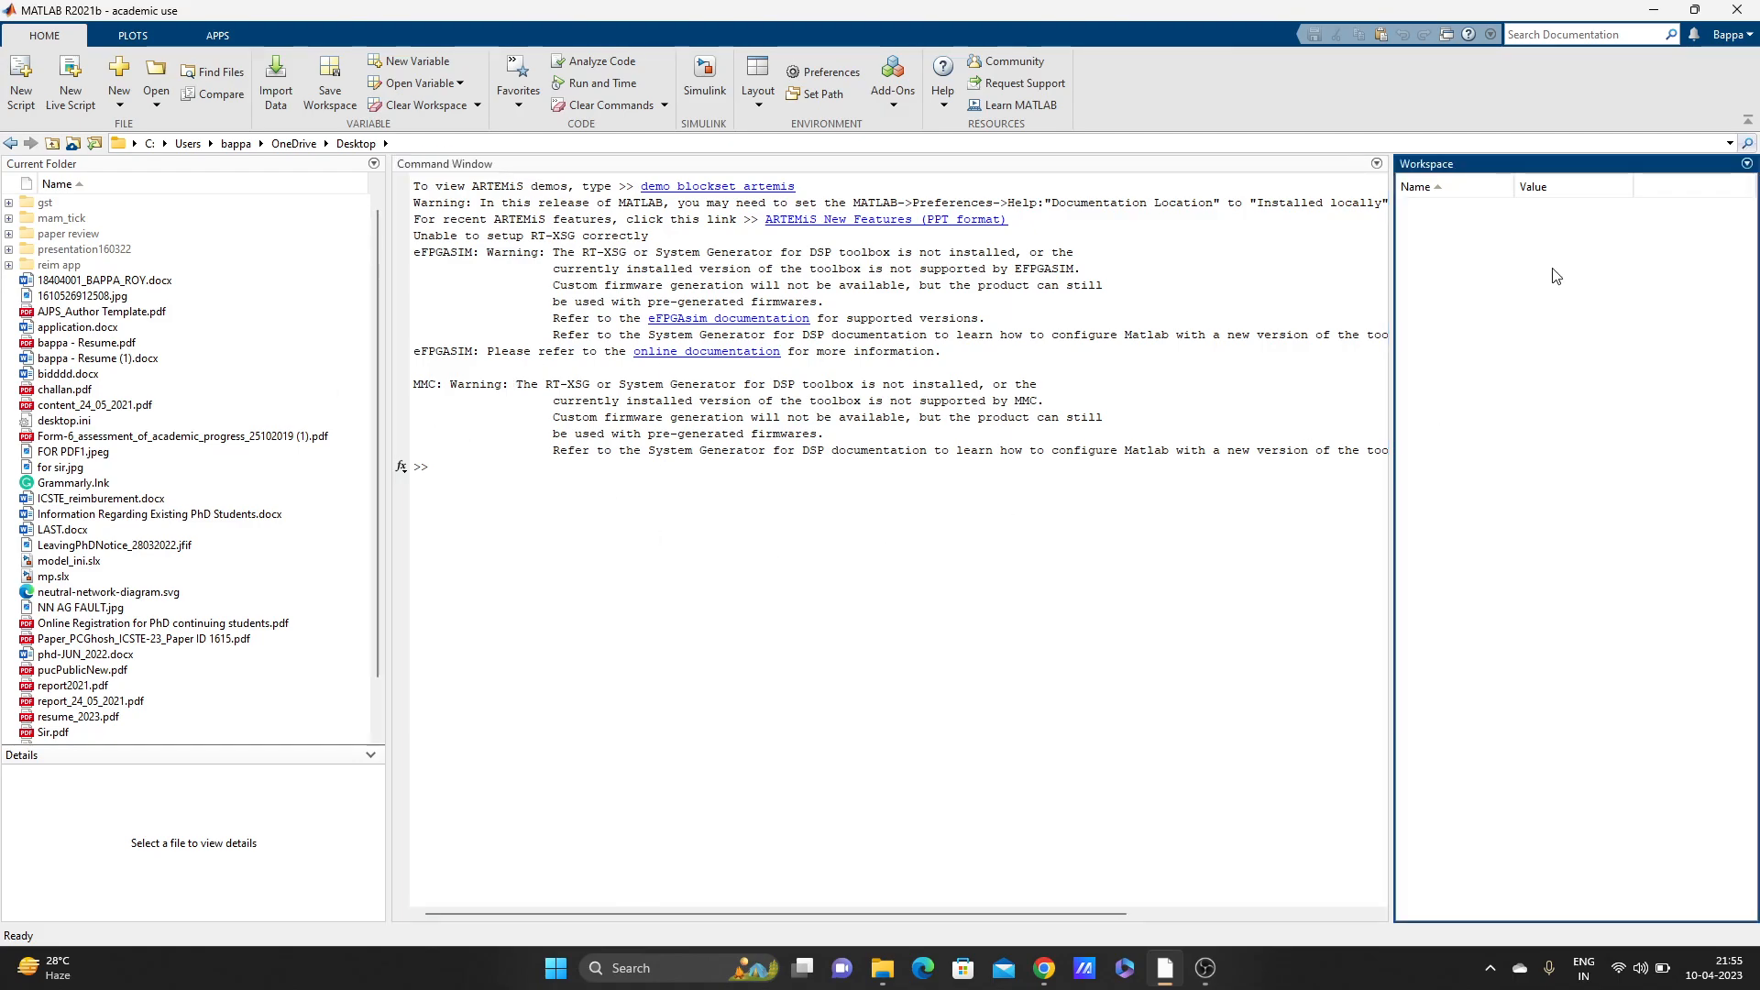
pyautogui.moveTo(1548, 279)
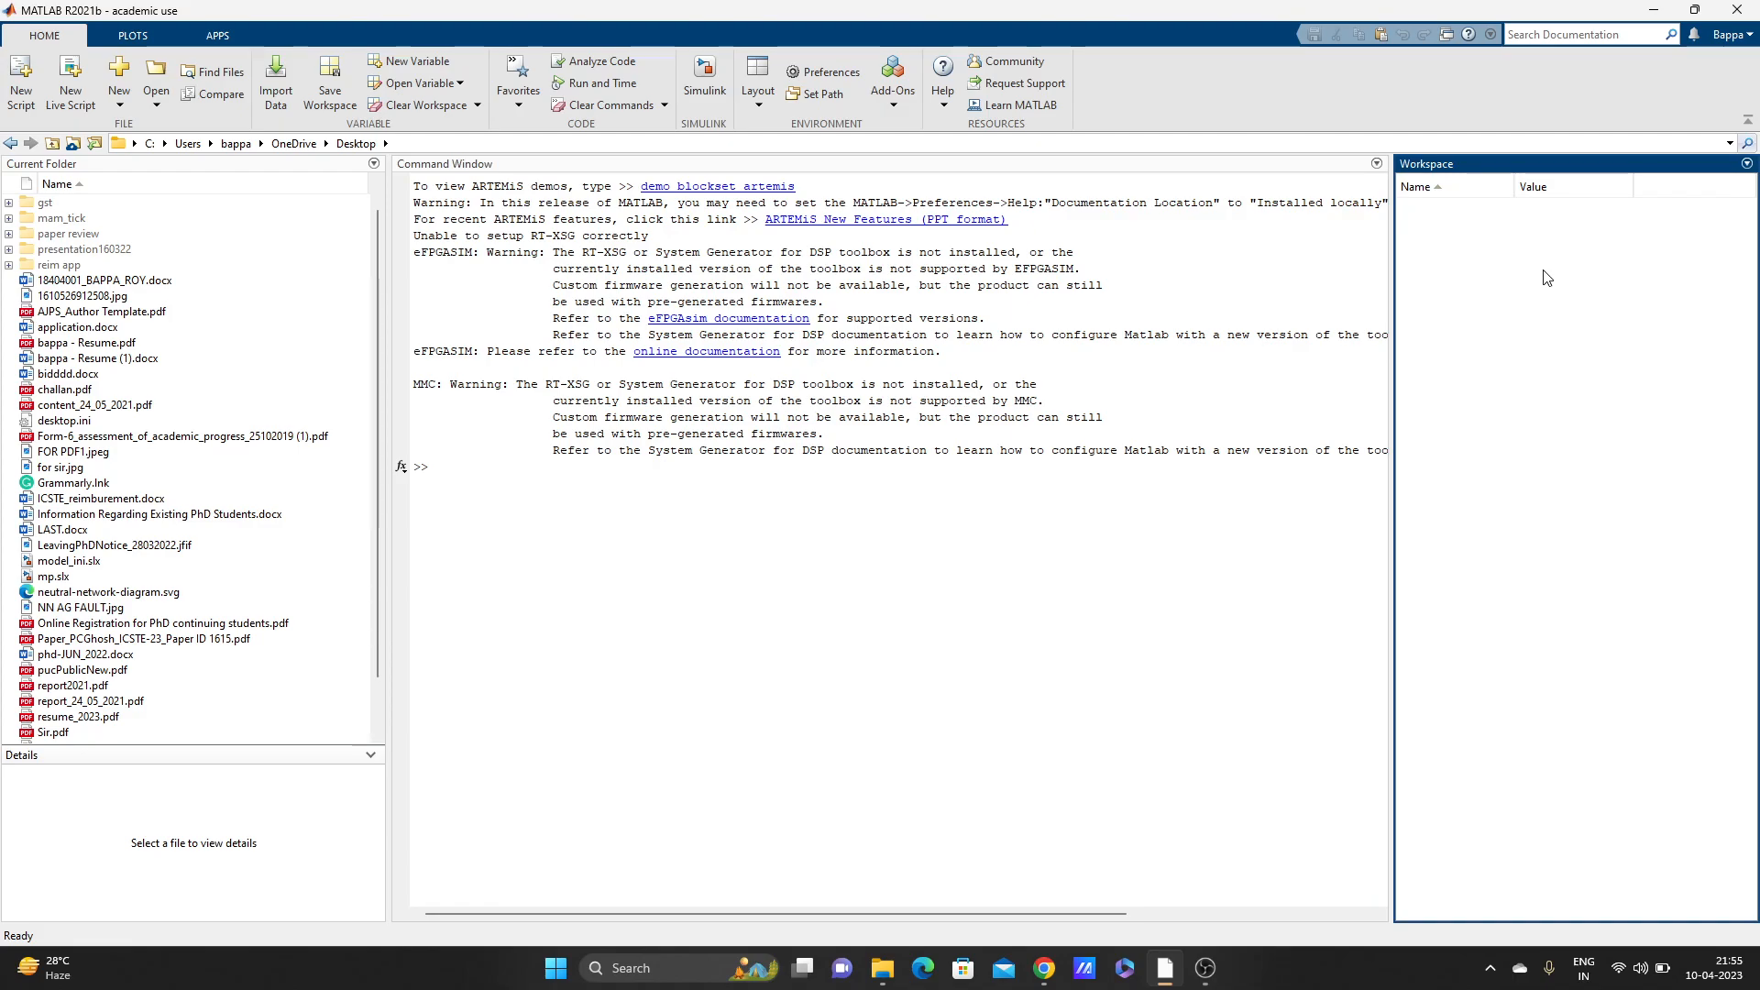
pyautogui.moveTo(97, 843)
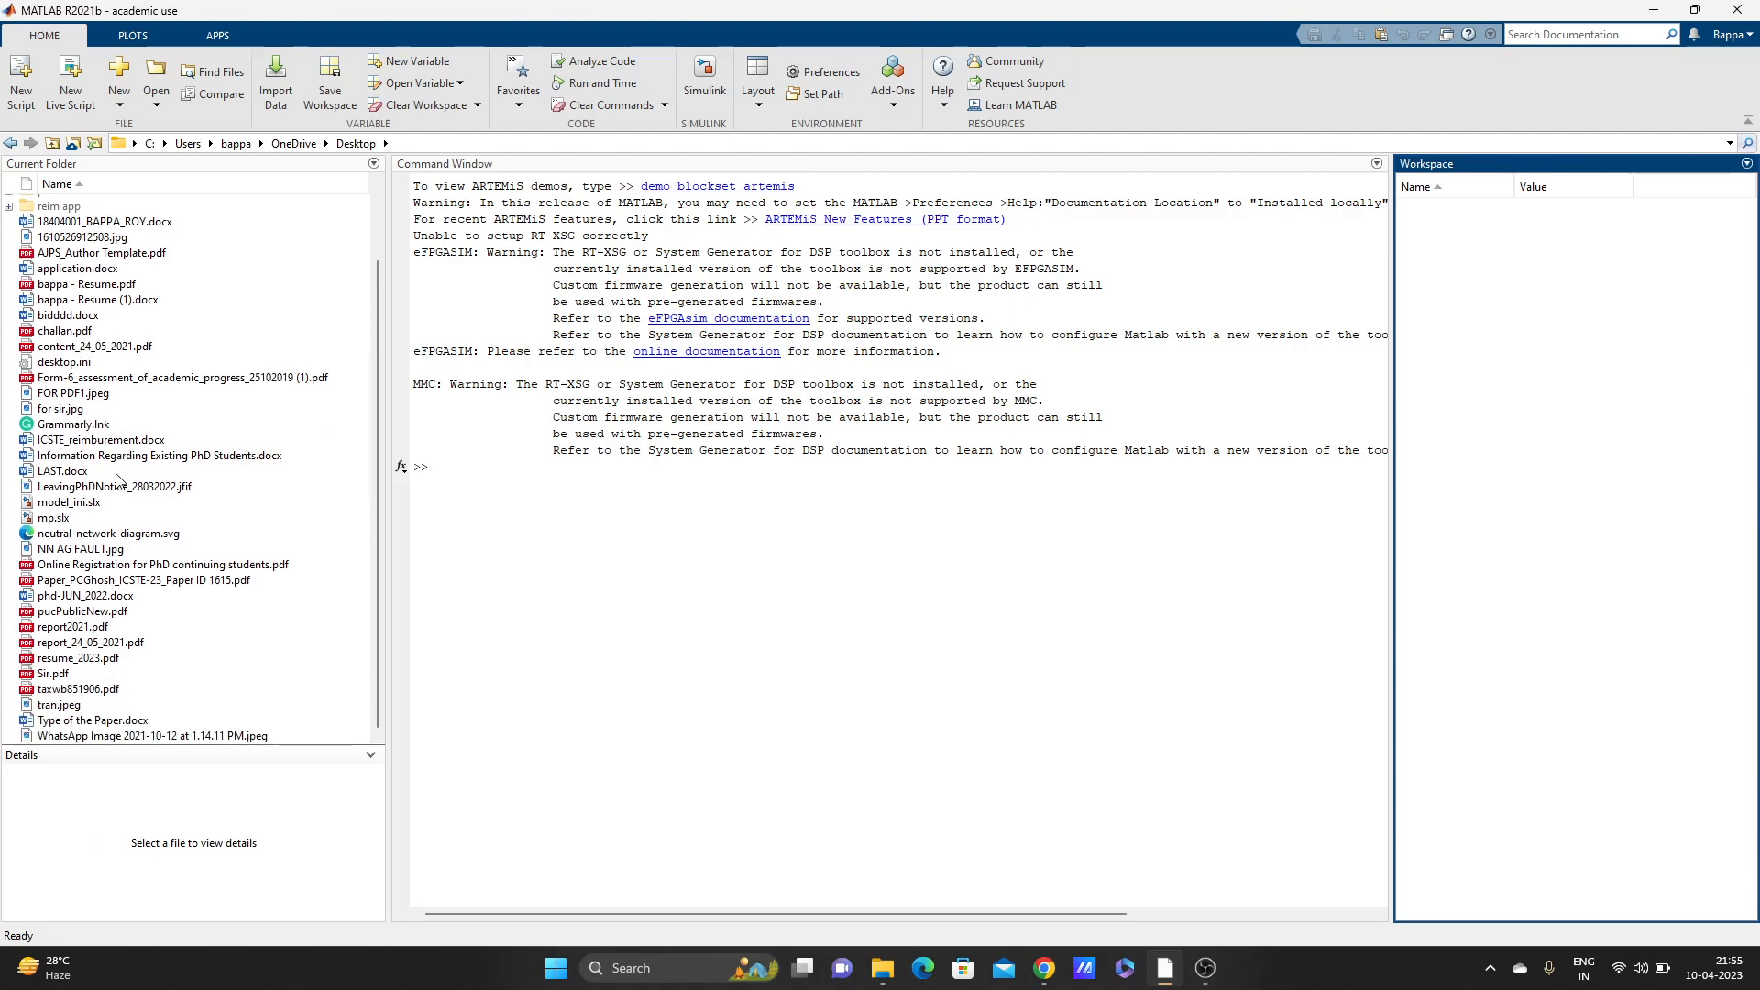
pyautogui.moveTo(53, 506)
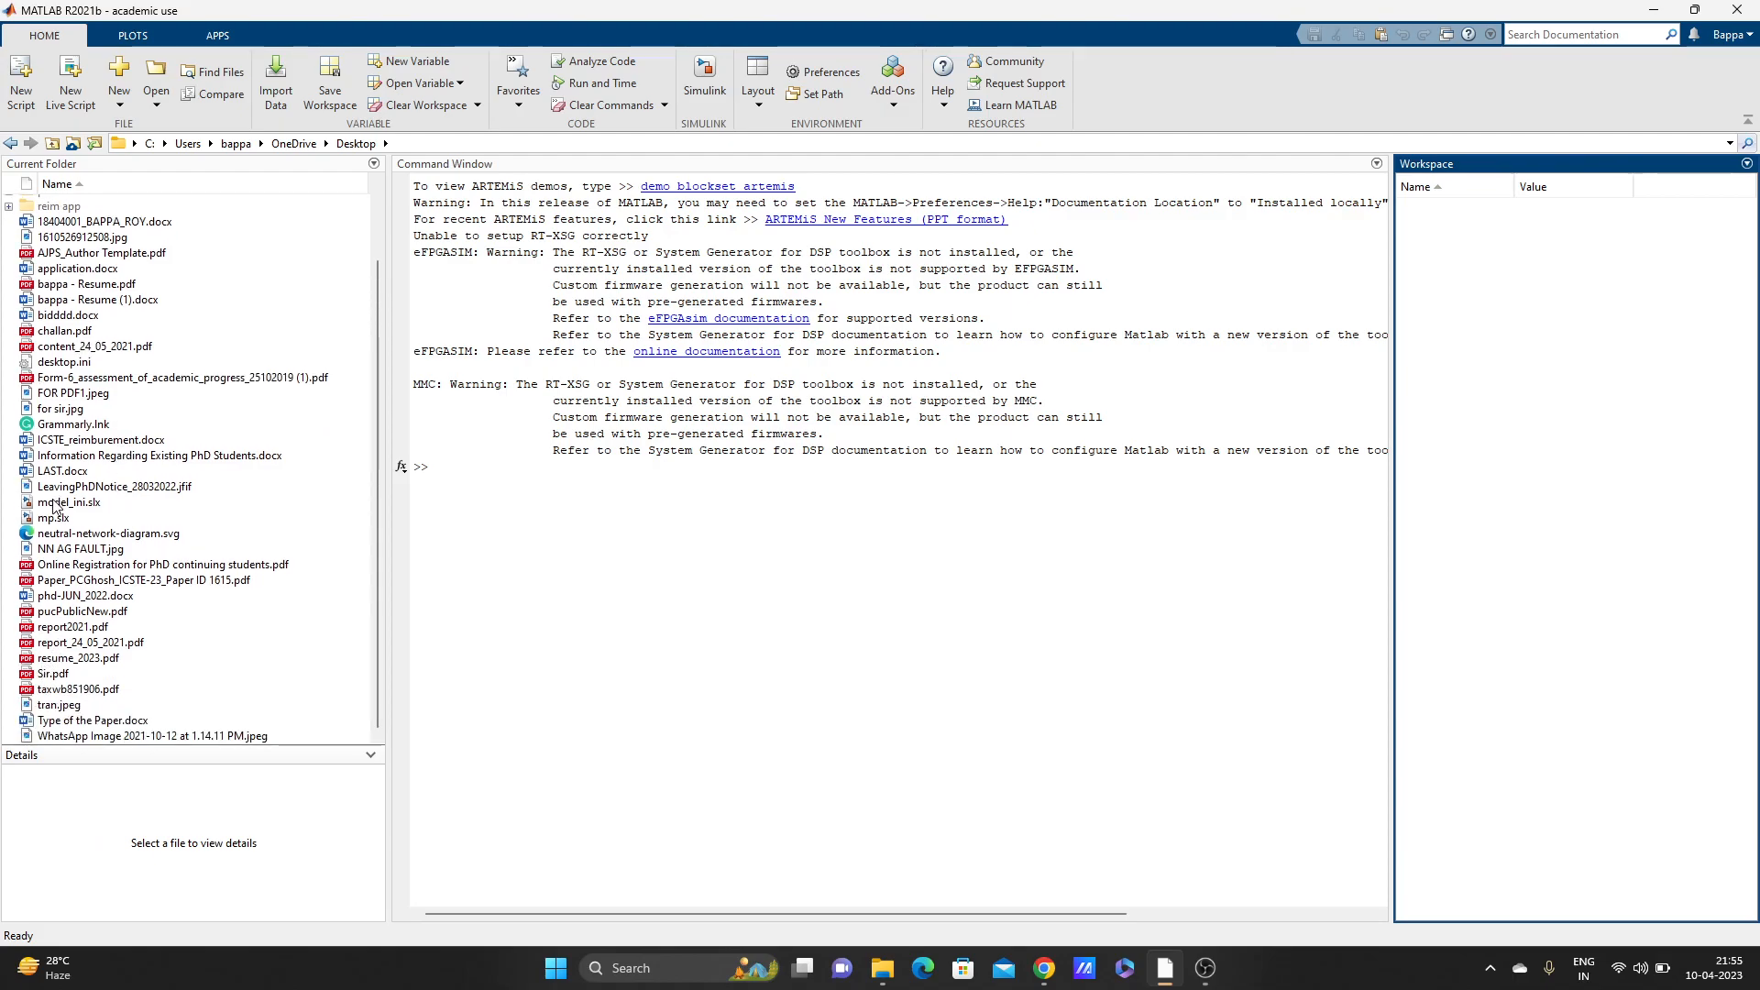
# Select model_ini.slx to show its version and author details, then return to the command prompt
pyautogui.click(68, 502)
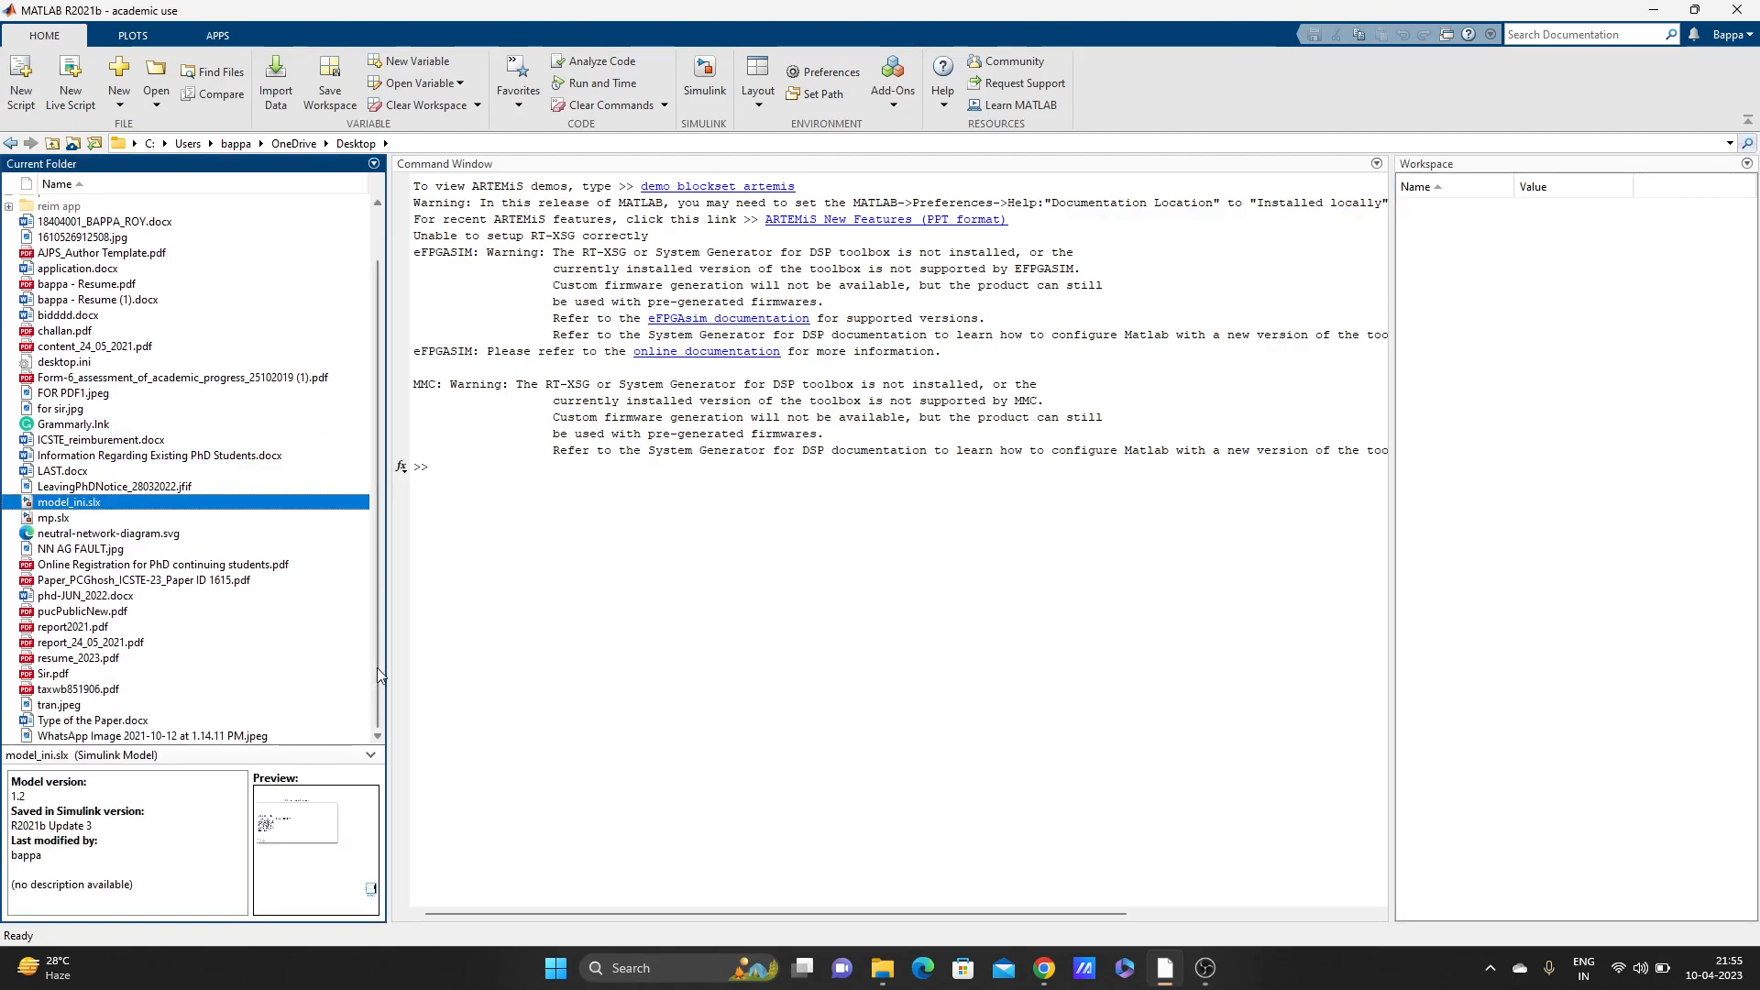
pyautogui.click(888, 592)
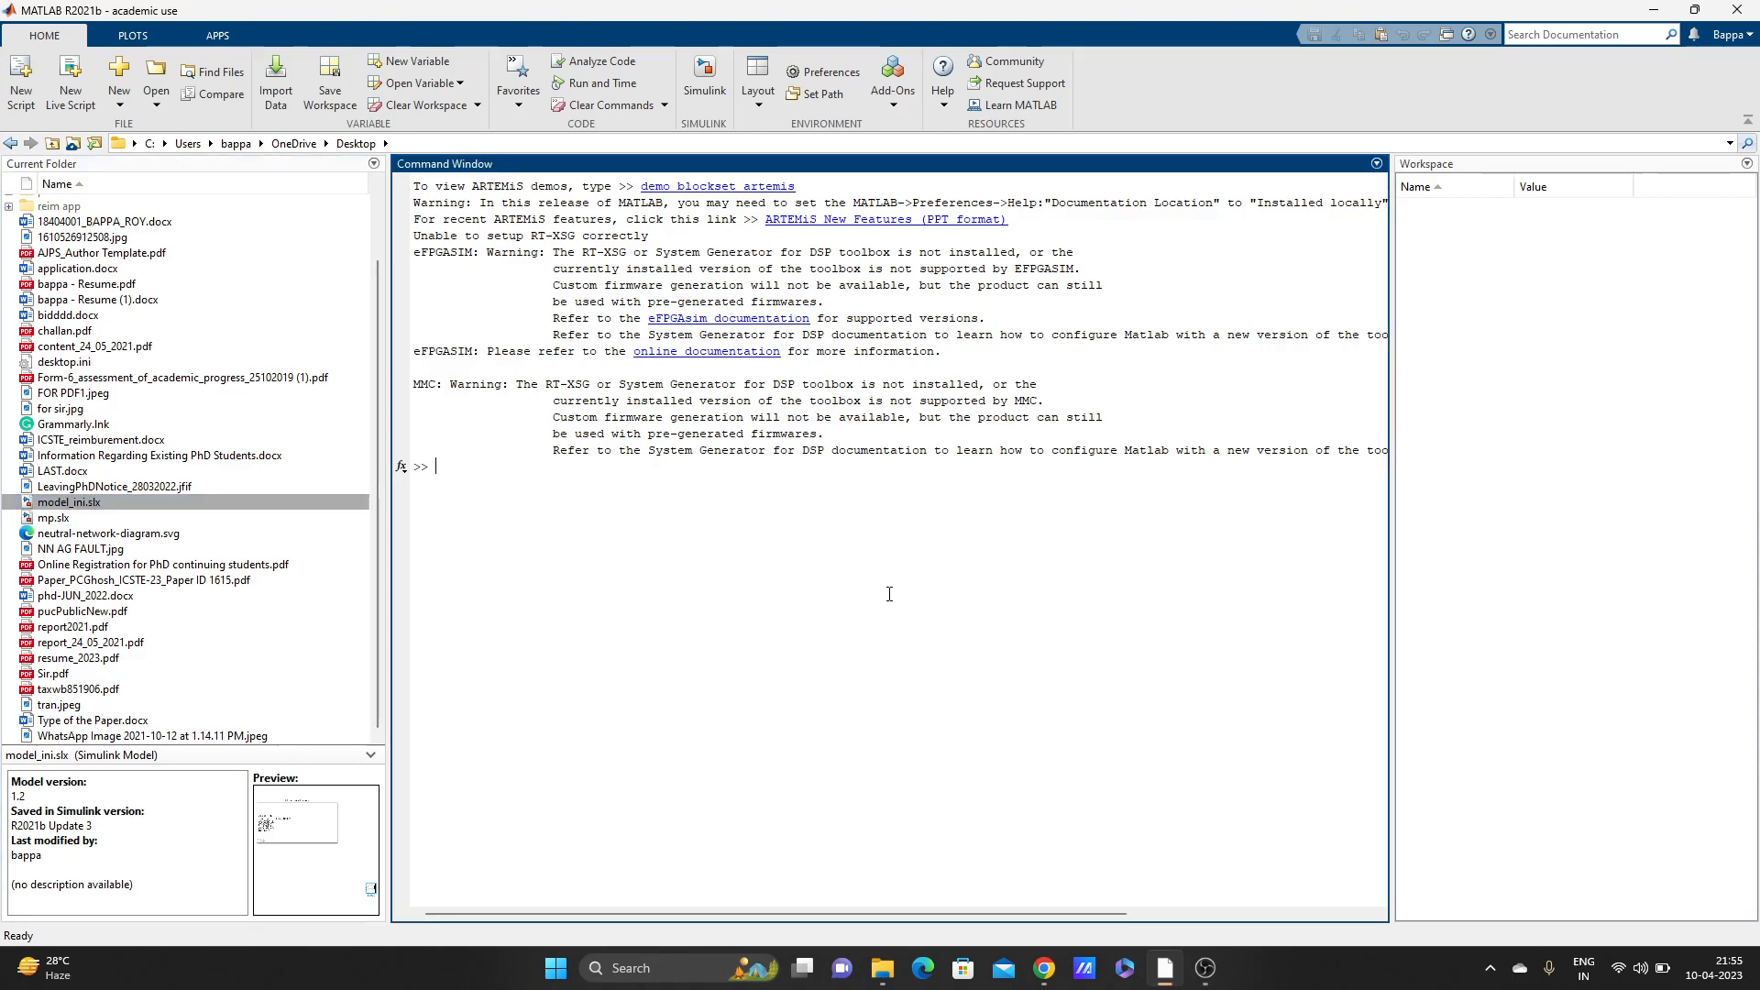
pyautogui.moveTo(1382, 957)
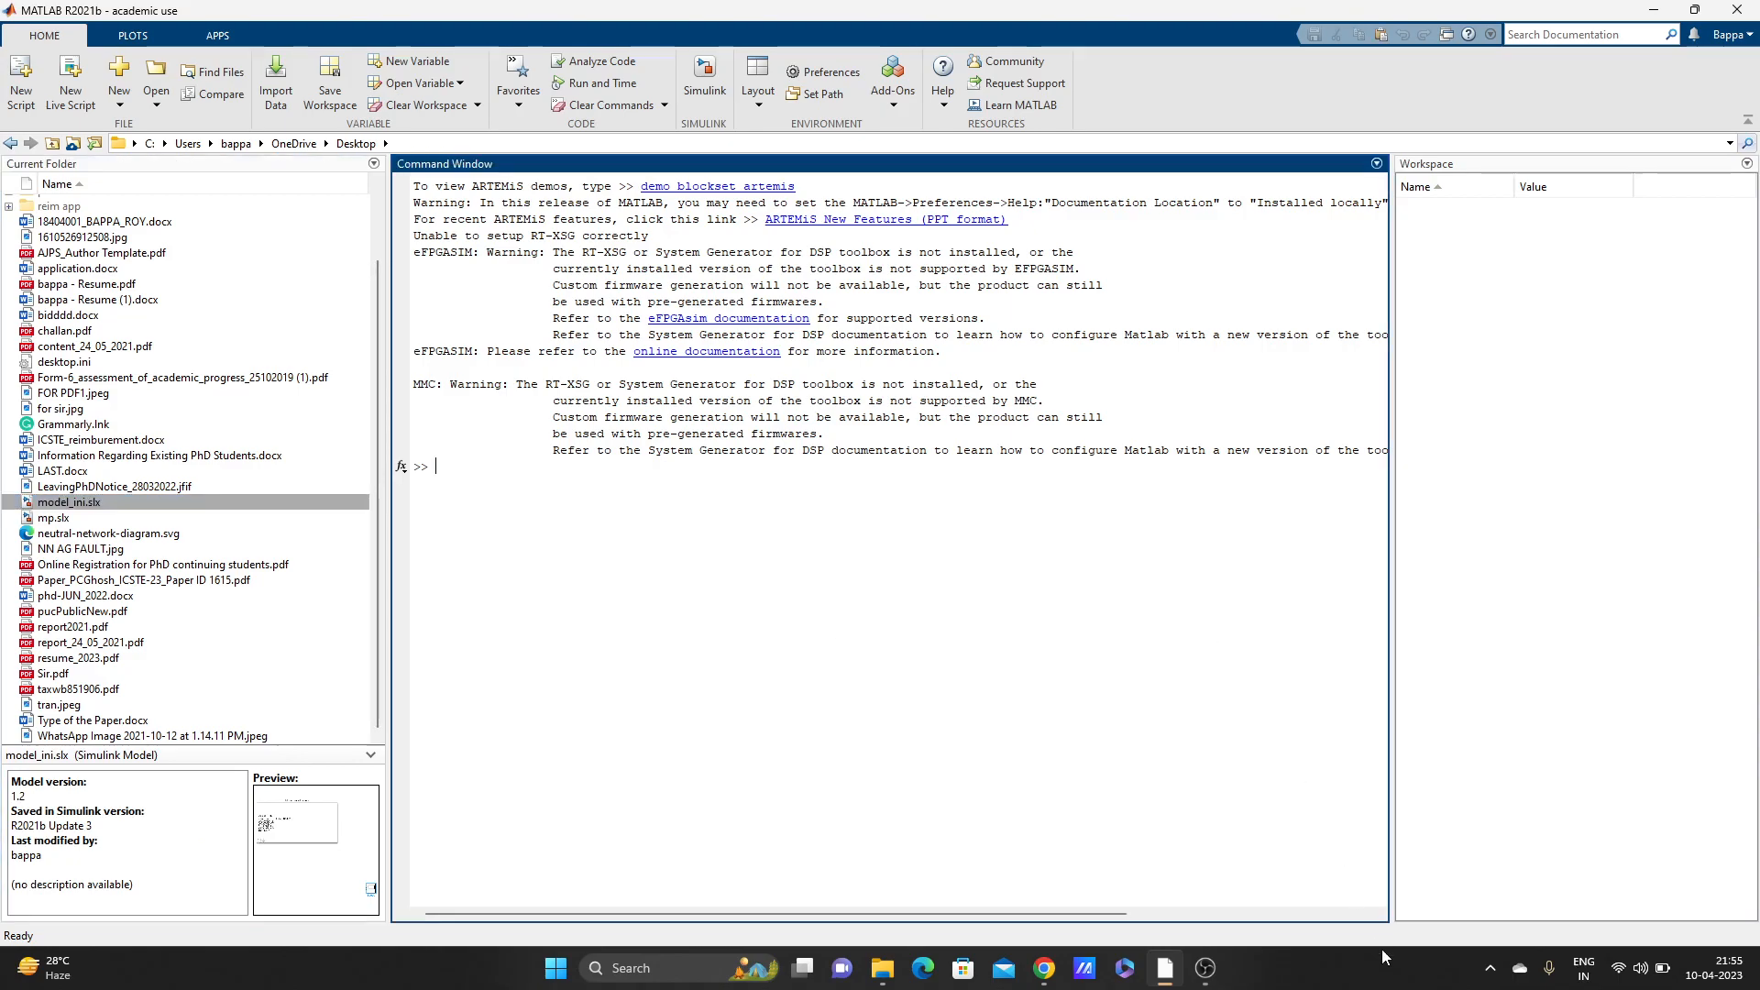